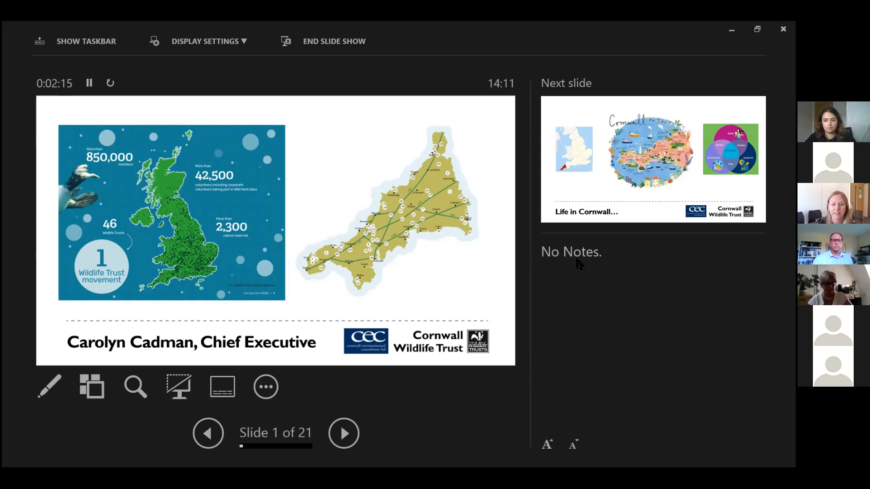
Advance from the opening UK map slide to slide 2, 'Life in Cornwall…'.
click(343, 433)
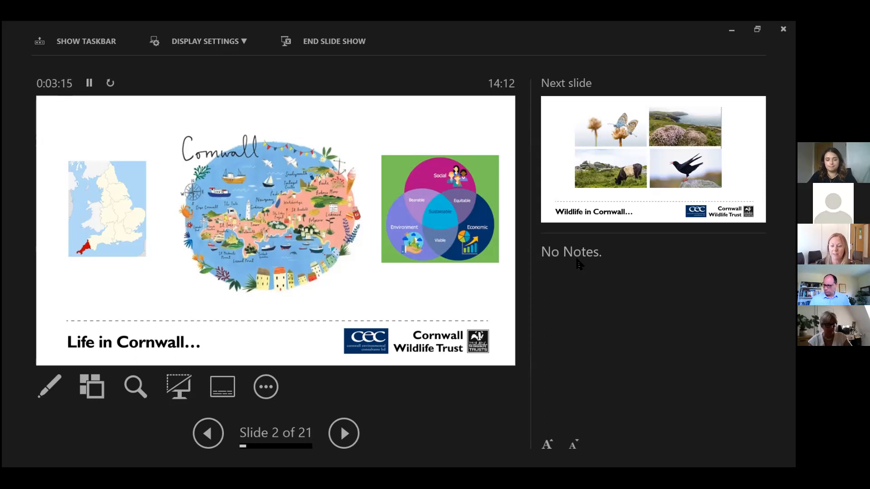
Show the two 'Wildlife in Cornwall…' photo slides, landing on slide 4 with seals and the stone tower.
click(343, 433)
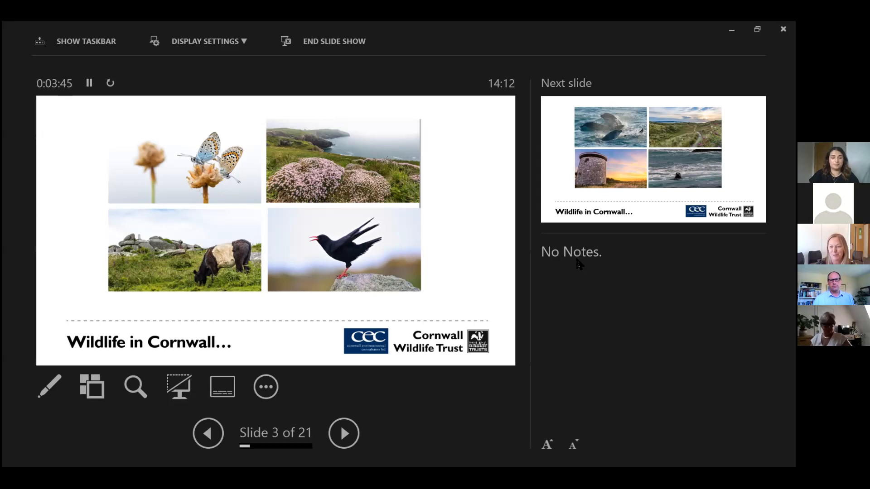
click(343, 433)
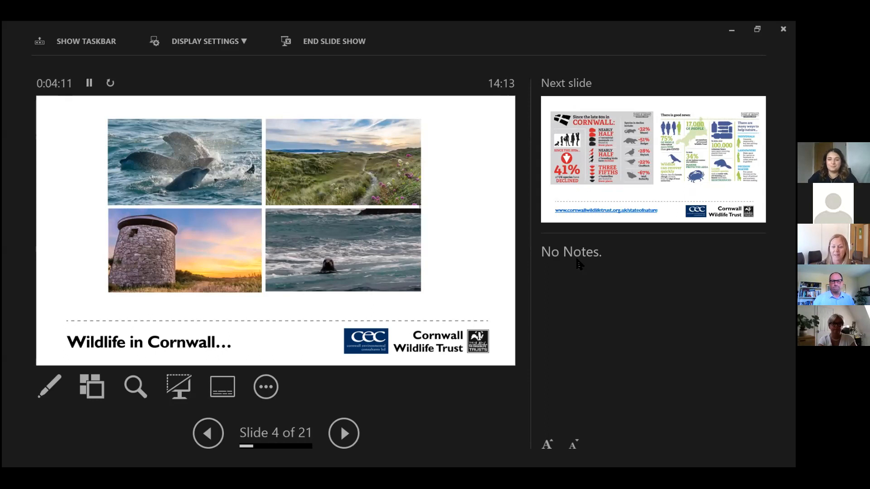
Advance to slide 5, the 'state of nature' species decline infographic for Cornwall.
click(343, 433)
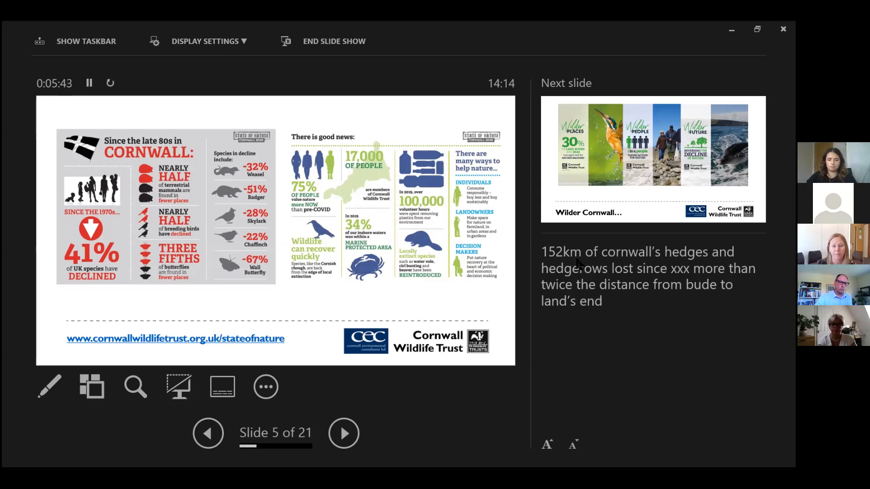
Advance to slide 6, 'Wilder Cornwall…', with its places, people and future panels.
click(342, 433)
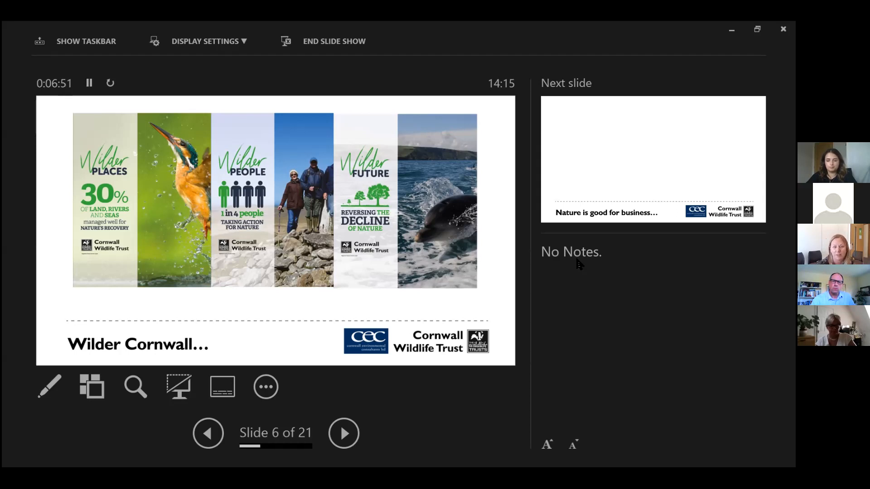
Advance to slide 7, 'Nature is good for business…', with the grid of local business logos.
click(343, 433)
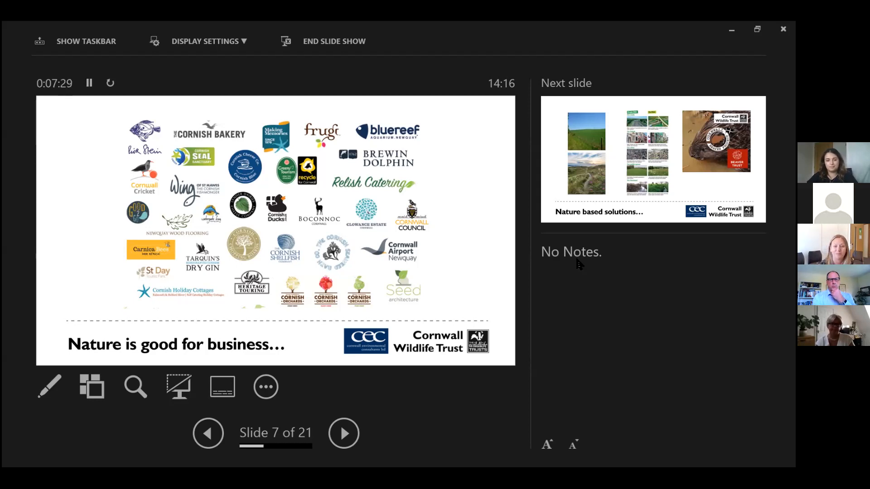
Advance to slide 8, 'Nature based solutions…', with landscape photos and the beaver project.
click(343, 433)
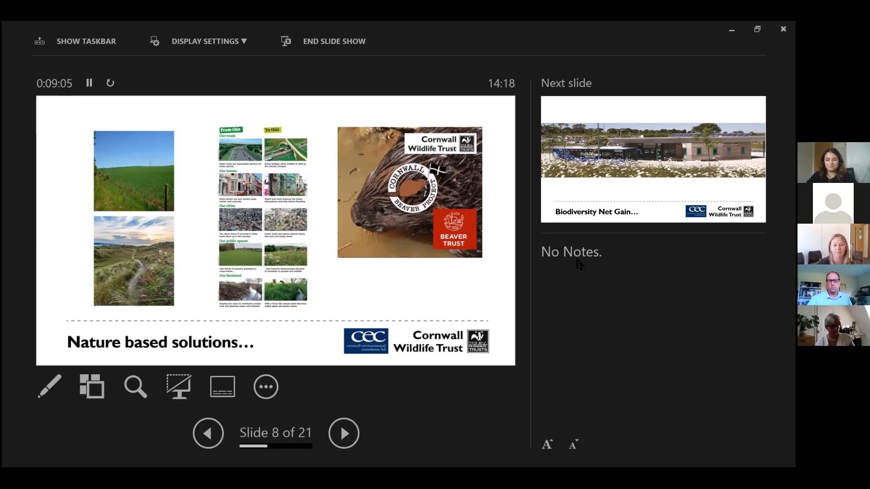
Advance to slide 9, the first 'Biodiversity Net Gain…' slide with the wildflower building photo.
click(344, 433)
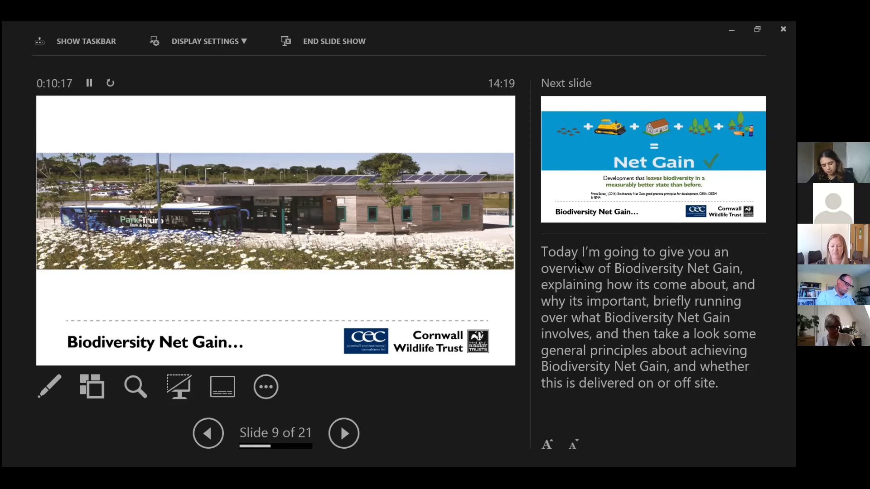
Advance to slide 10, the 'Net Gain' definition slide about leaving biodiversity measurably better.
click(343, 433)
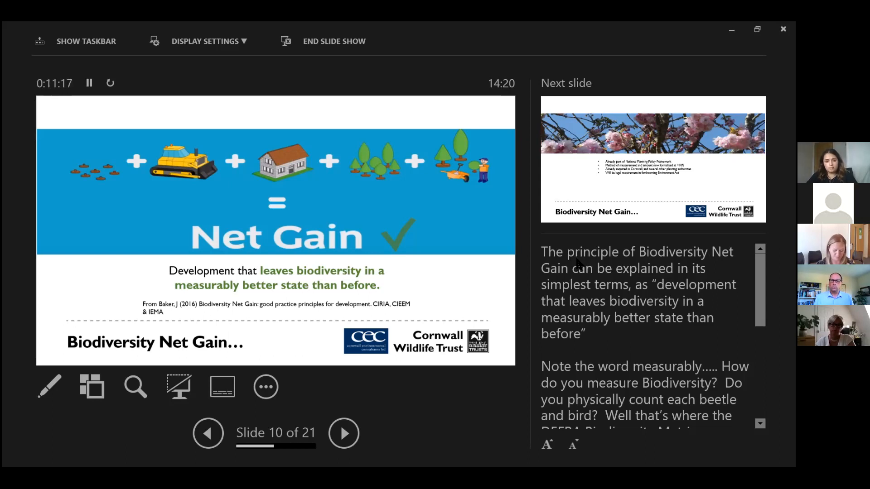
Advance to slide 11, the blossom slide listing planning policy status and the +10% requirement.
click(343, 433)
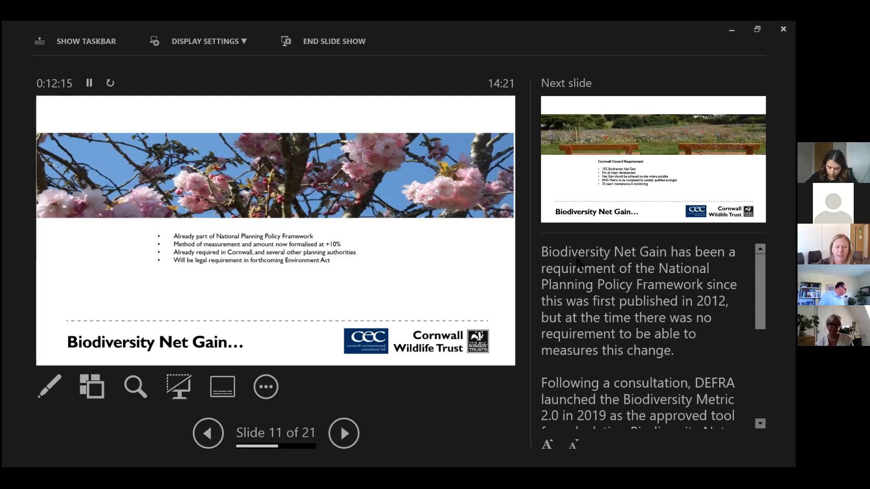
click(343, 434)
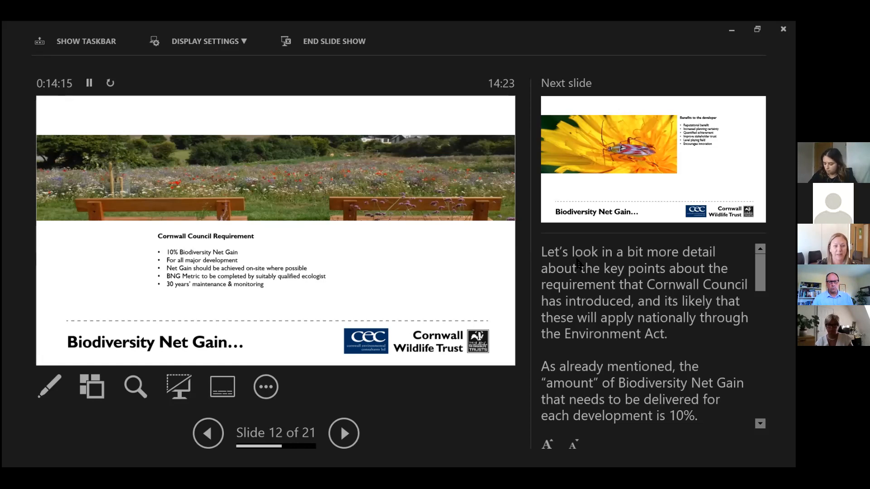
click(343, 433)
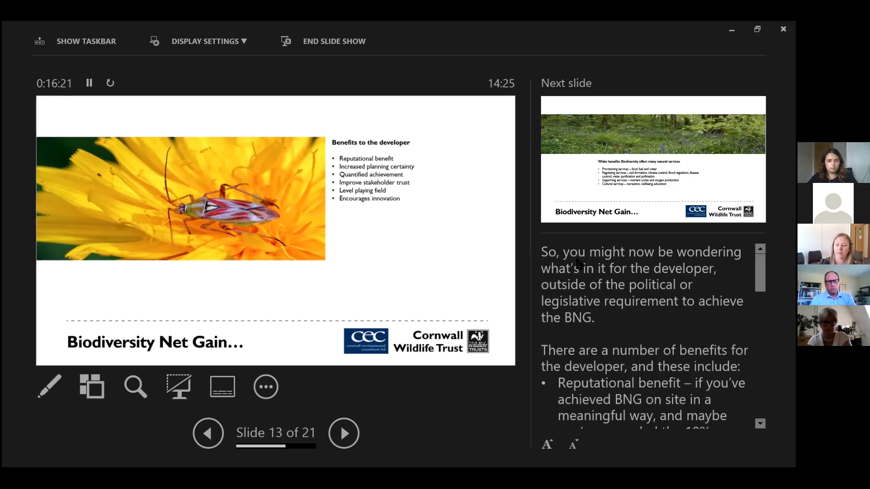
Advance past the developer benefits slide toward slide 15 on the mitigation hierarchy.
click(342, 433)
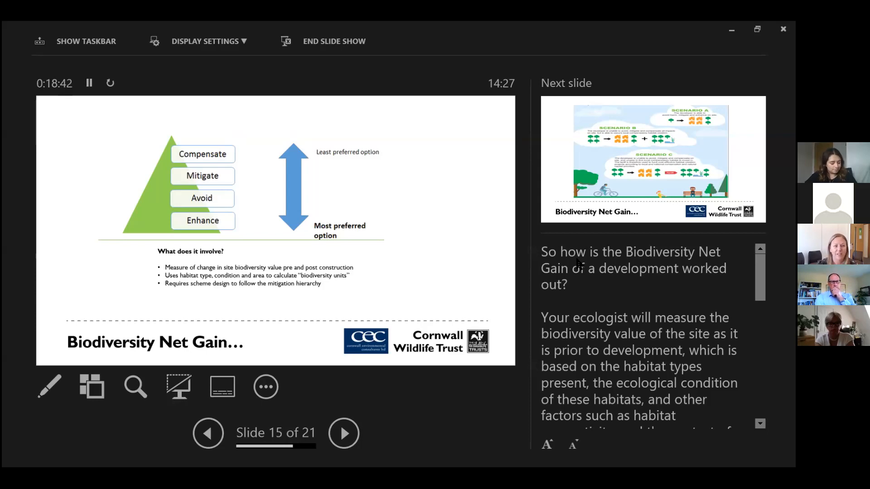
Advance from the mitigation hierarchy pyramid to slide 16 with the three net gain scenarios.
click(342, 433)
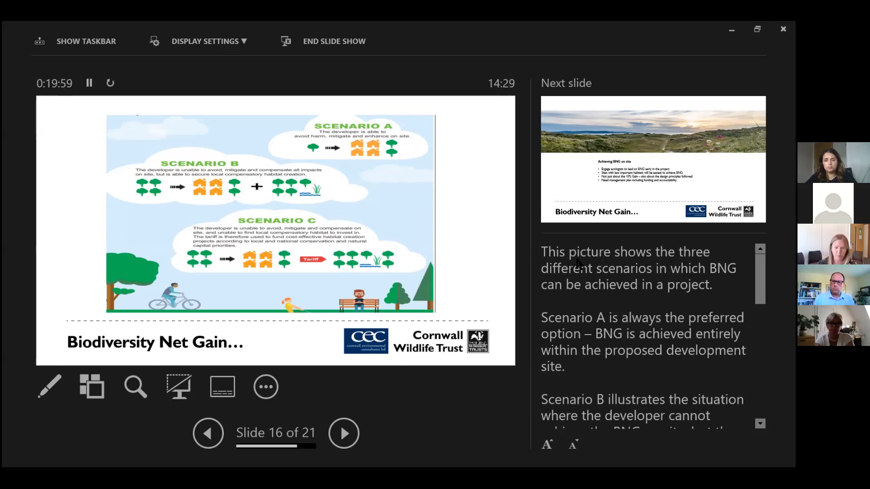
Advance past Scenarios A, B and C towards the grassland offsetting site slides.
click(343, 433)
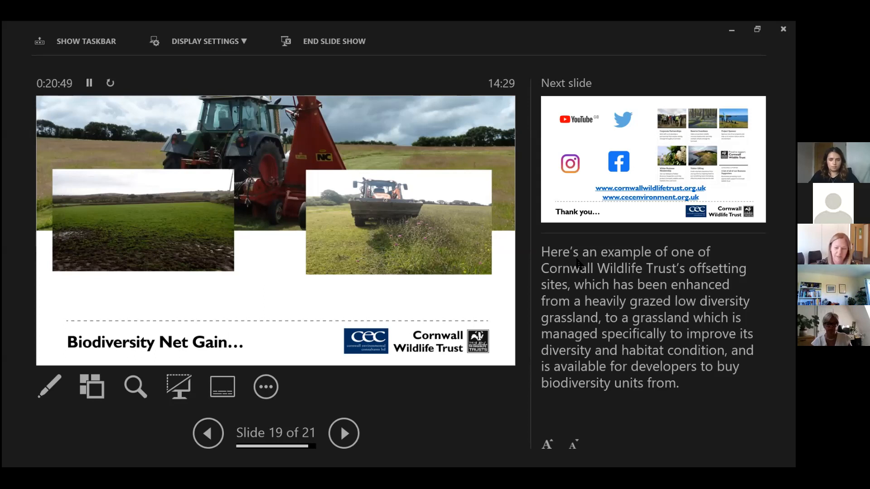
Advance from the slide 19 grassland photos to the 'Thank you…' closing slide.
click(343, 433)
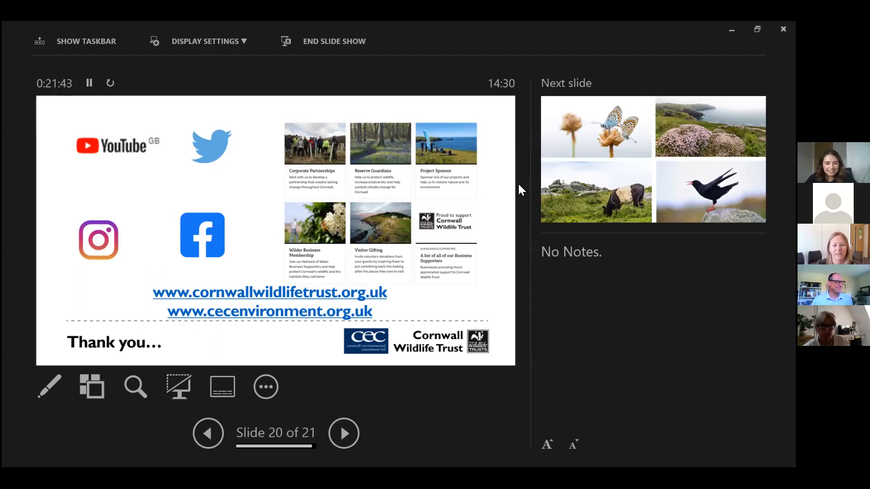
mouse_move(512, 256)
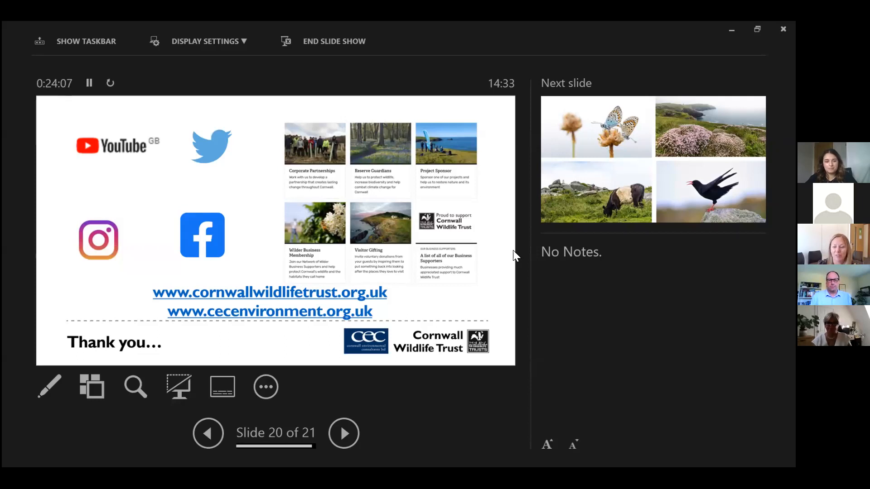
mouse_move(526, 77)
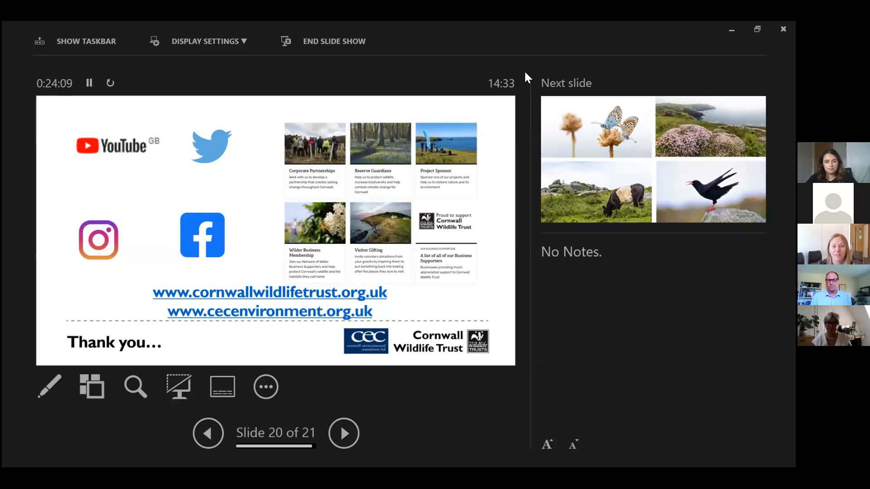
mouse_move(510, 210)
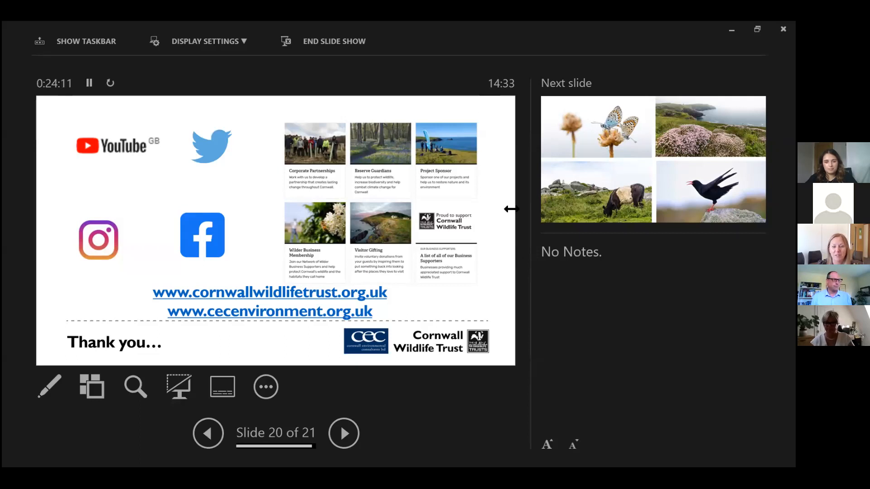
mouse_move(515, 189)
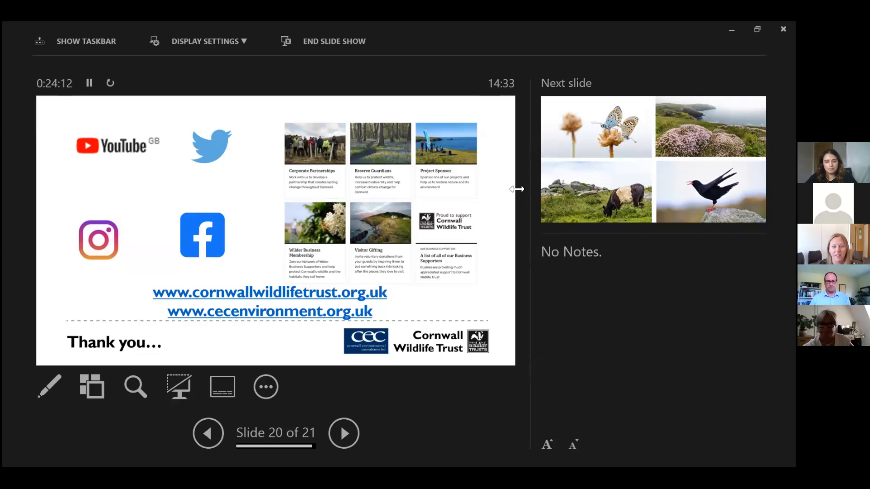